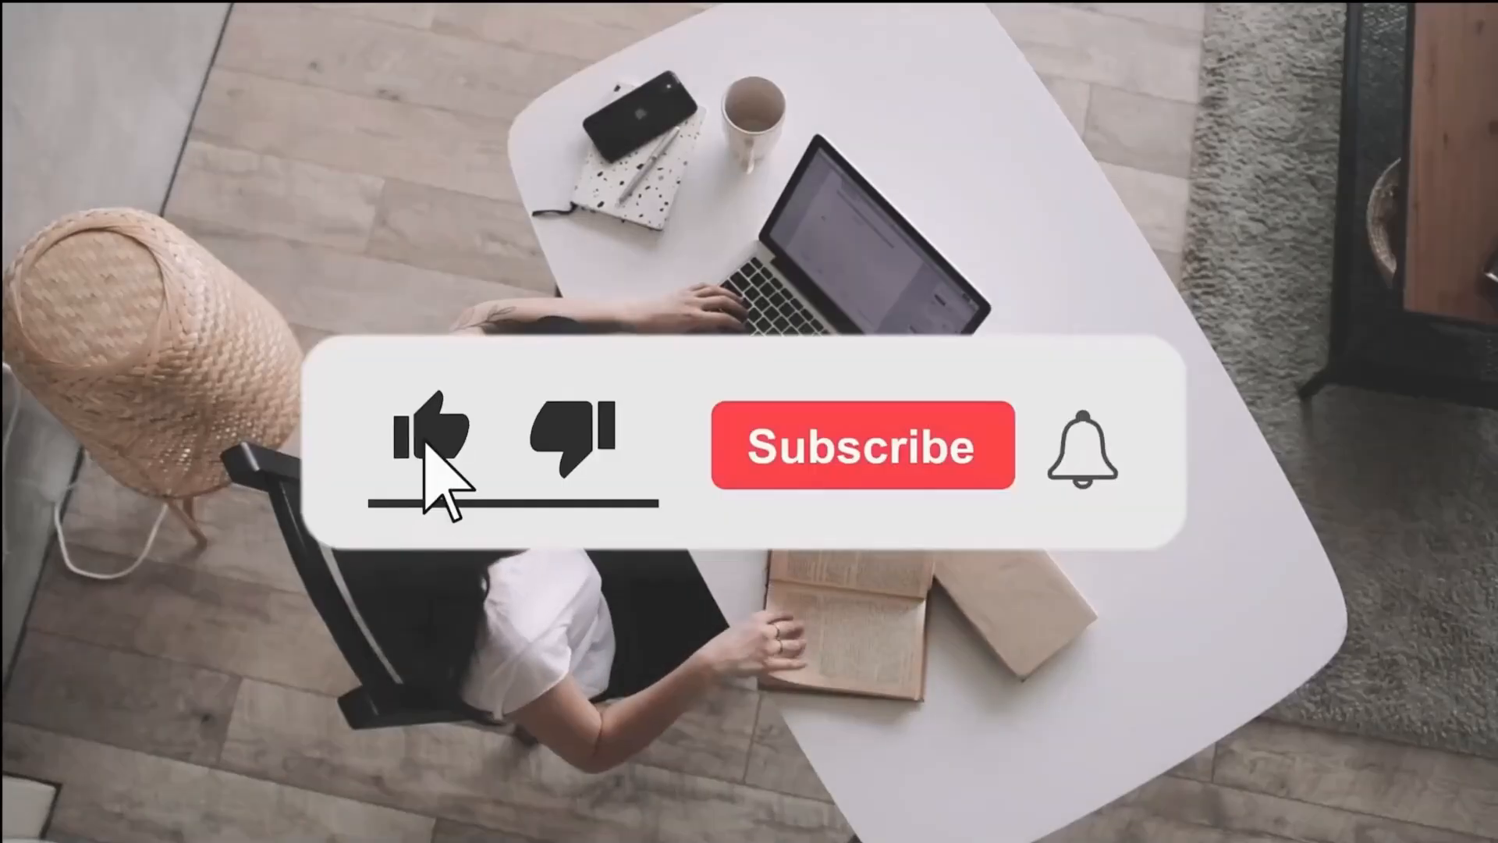
Play the outro so the like turns blue, Subscribe becomes Subscribed and the bell rings
click(862, 446)
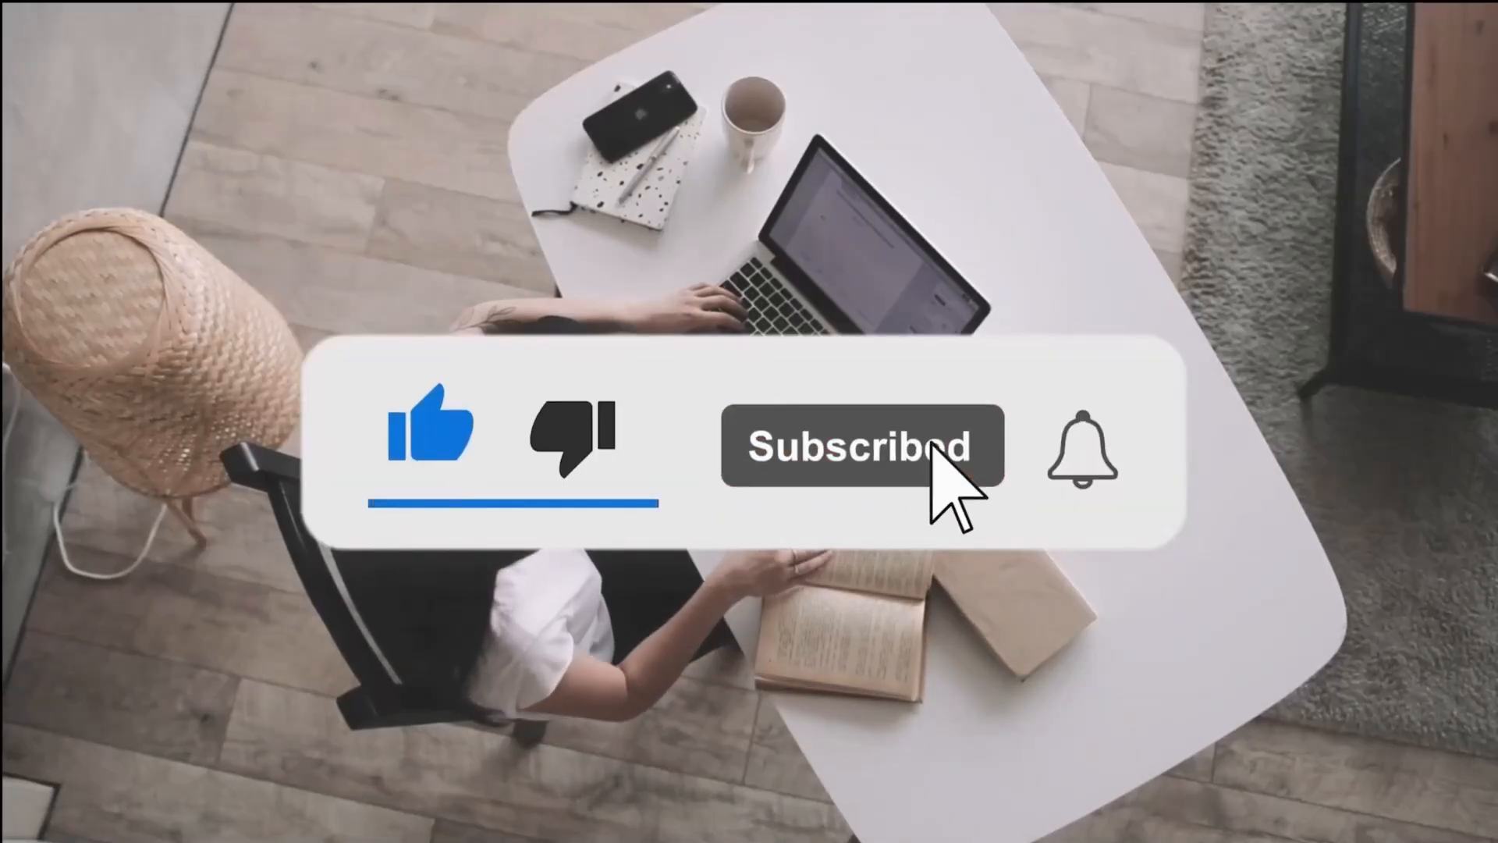
click(1080, 450)
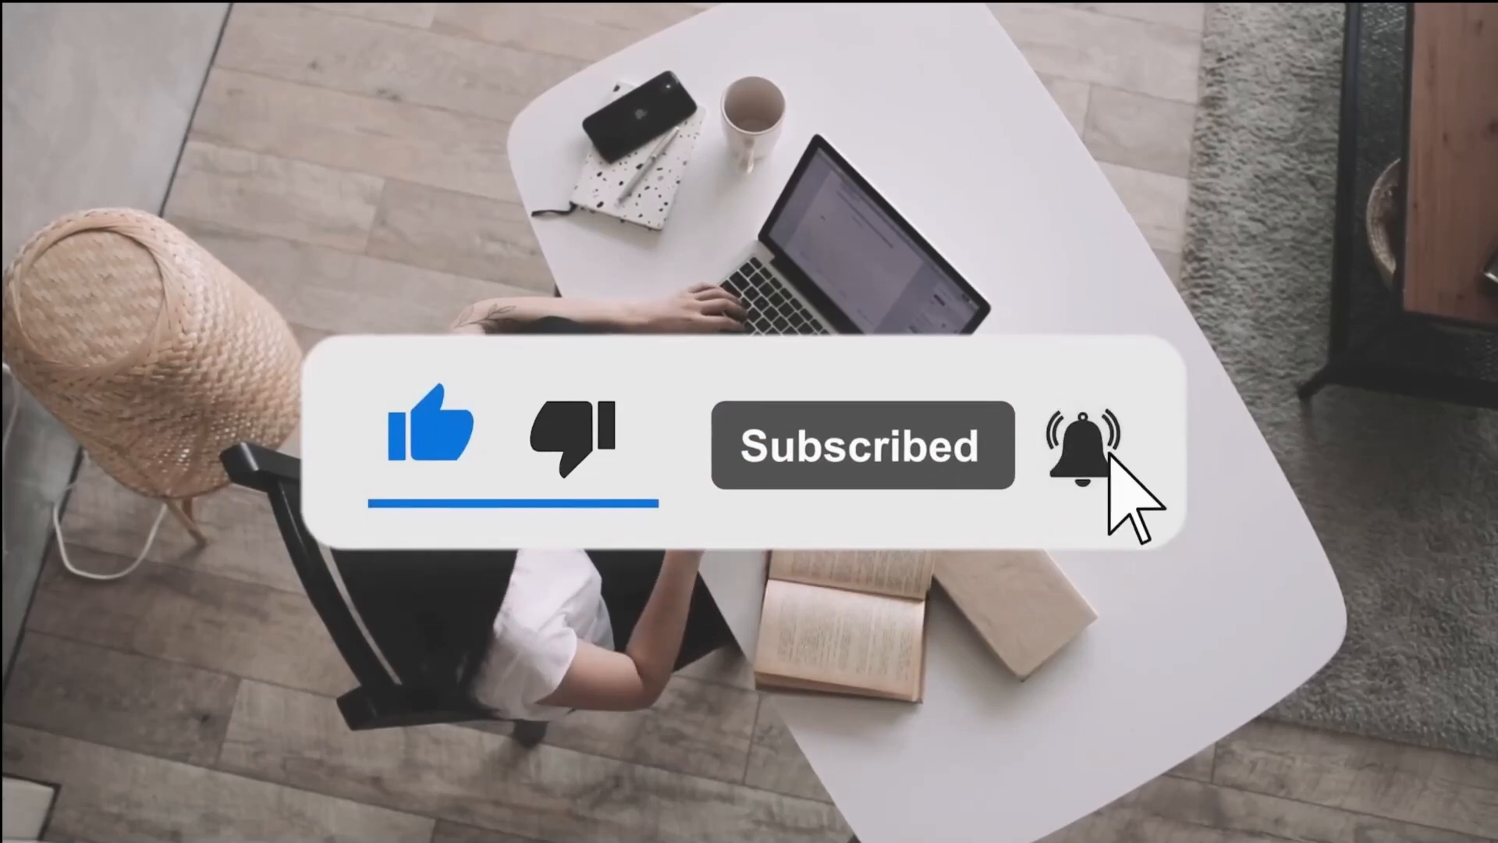